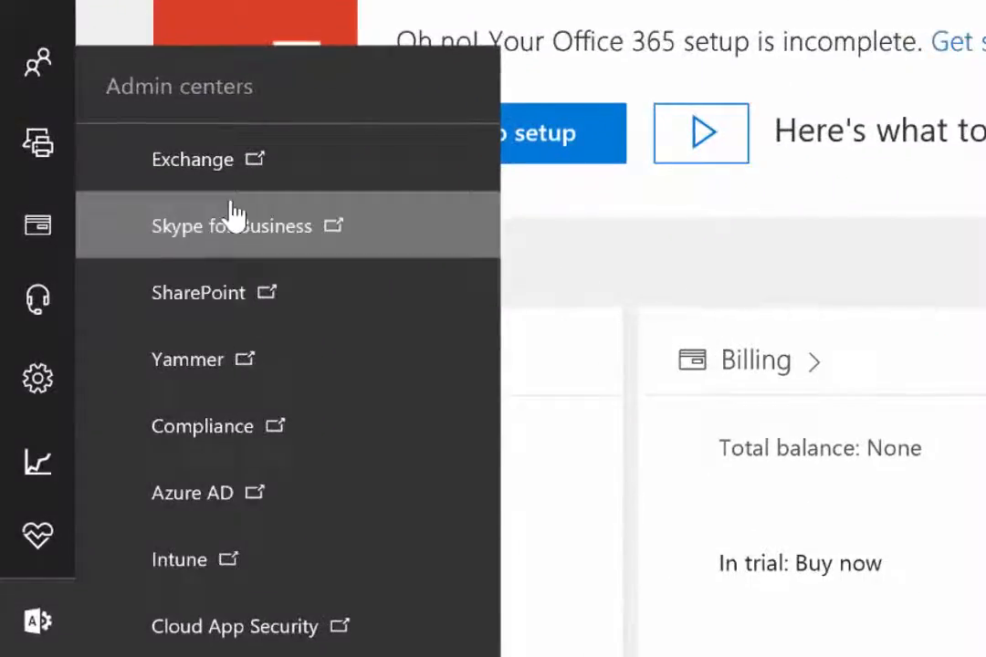
Go to the Exchange admin center's advanced threats safe links policy list.
click(192, 159)
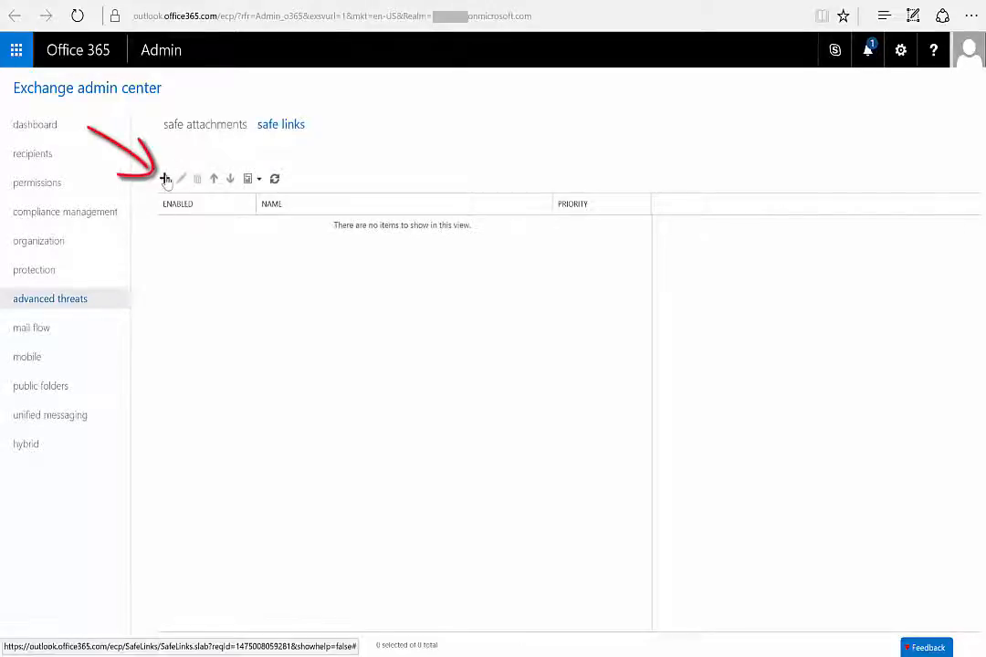
click(164, 178)
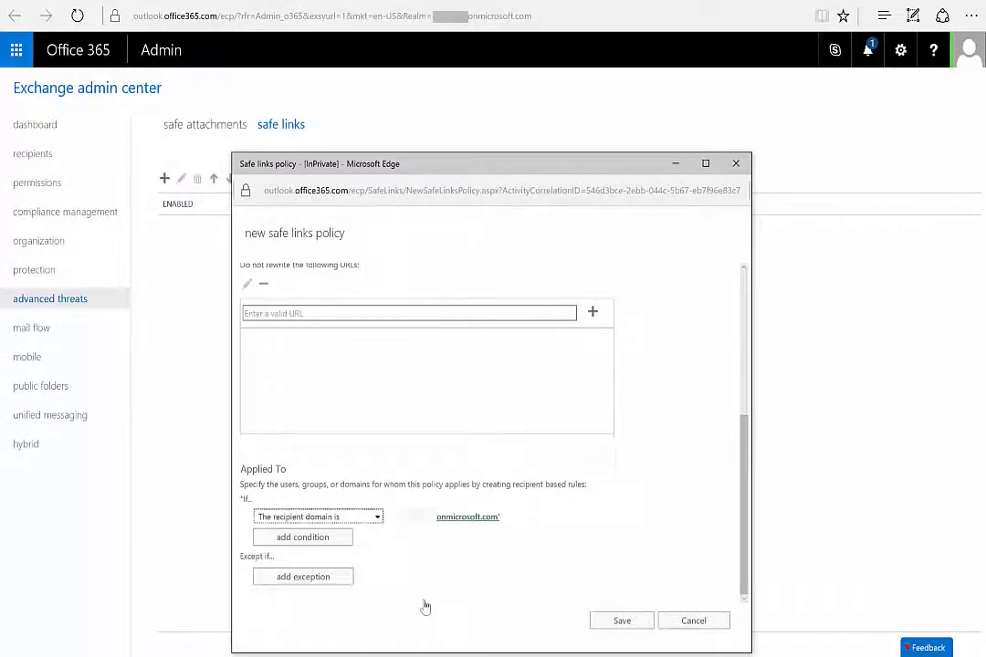